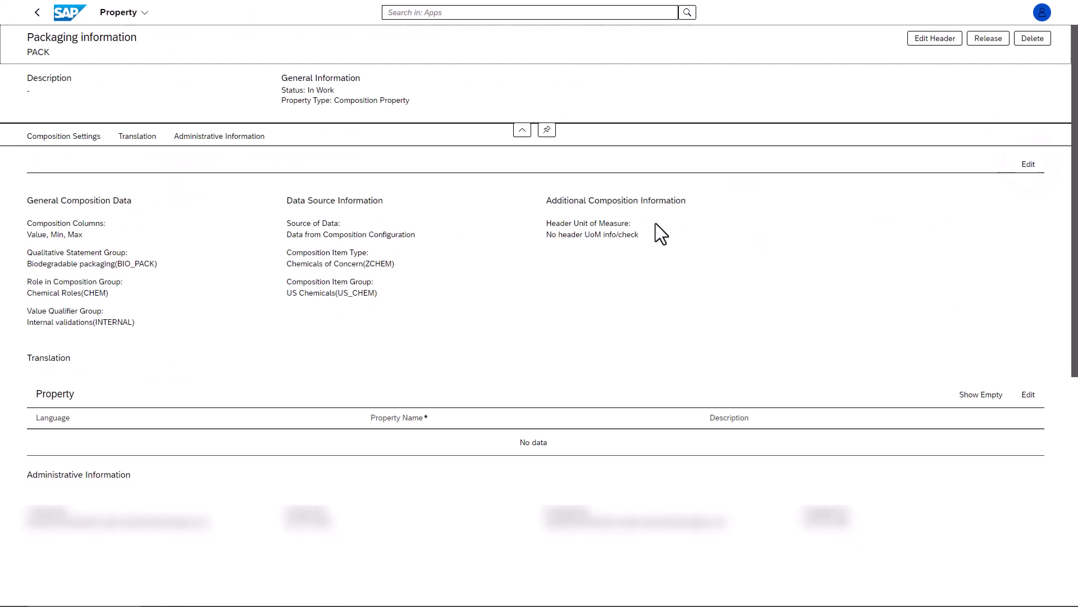
# Leave the Packaging information property and return to the configuration home page.
pyautogui.click(1028, 164)
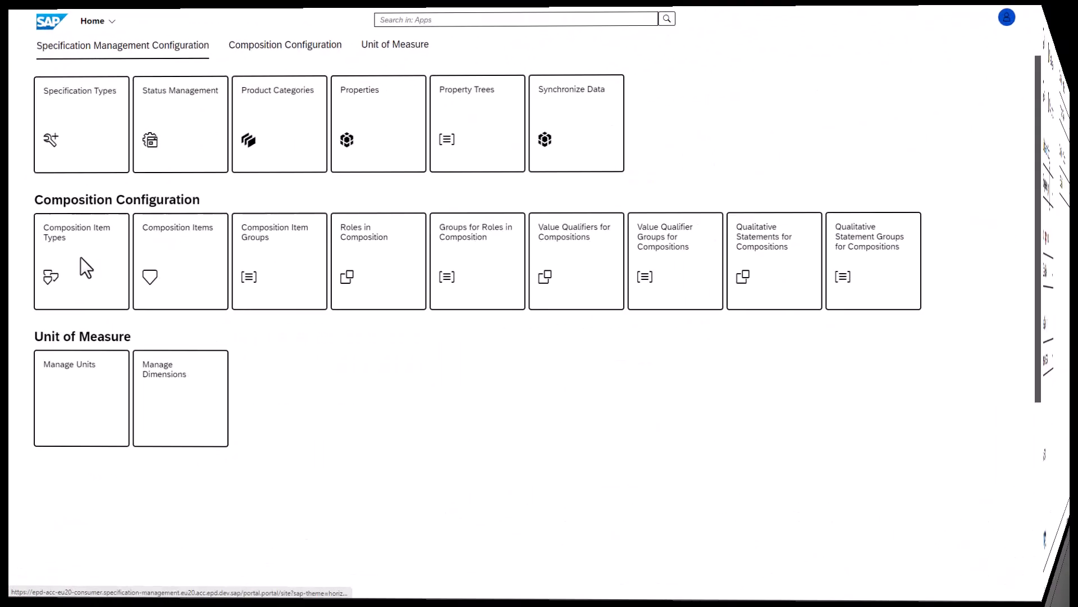
# Open Composition Item Types and start creating the Vitamins item type.
pyautogui.click(81, 261)
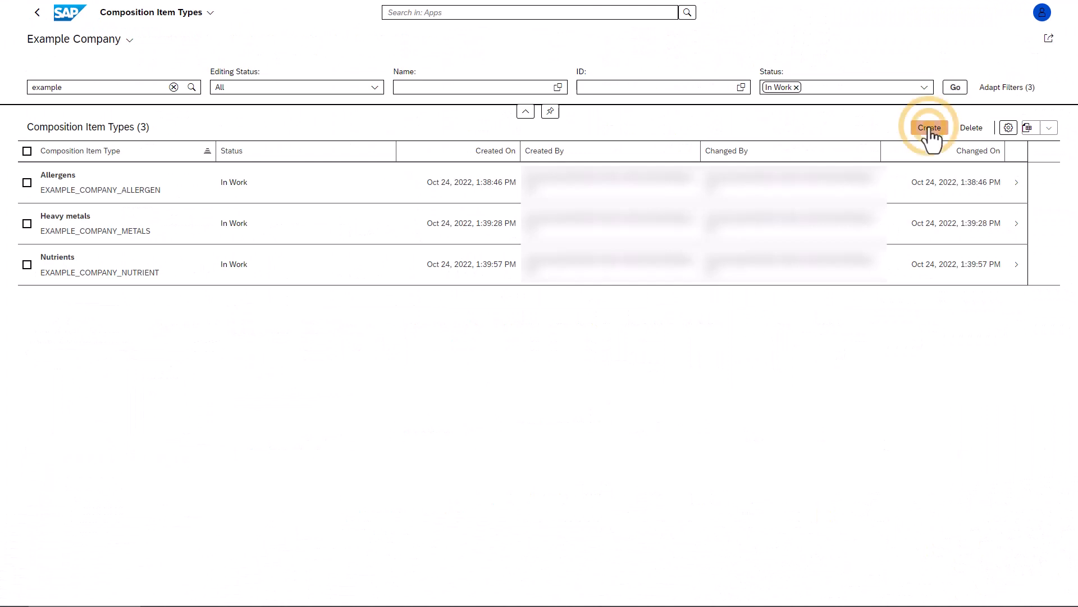
pyautogui.click(929, 128)
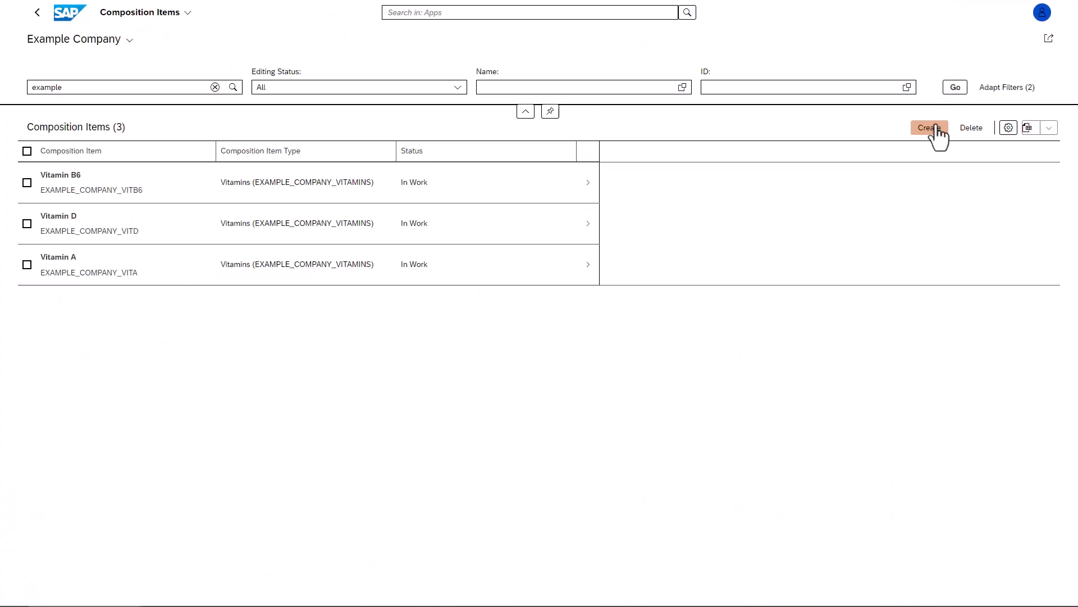
# Start a new Vitamin C composition item and set its item type.
pyautogui.click(929, 128)
pyautogui.write('Example_Company_VitC')
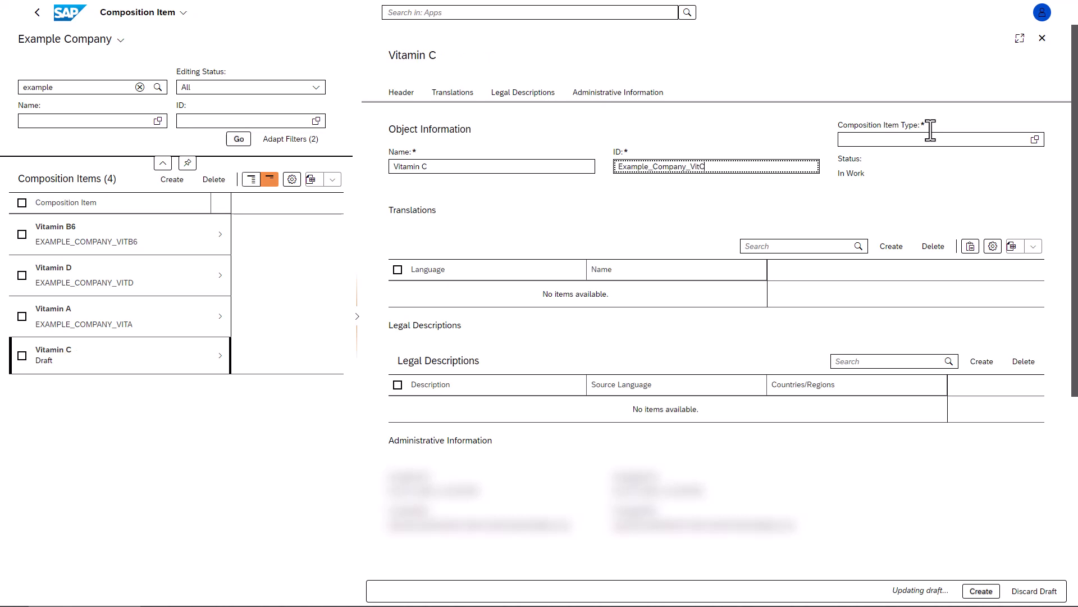
pyautogui.click(1035, 139)
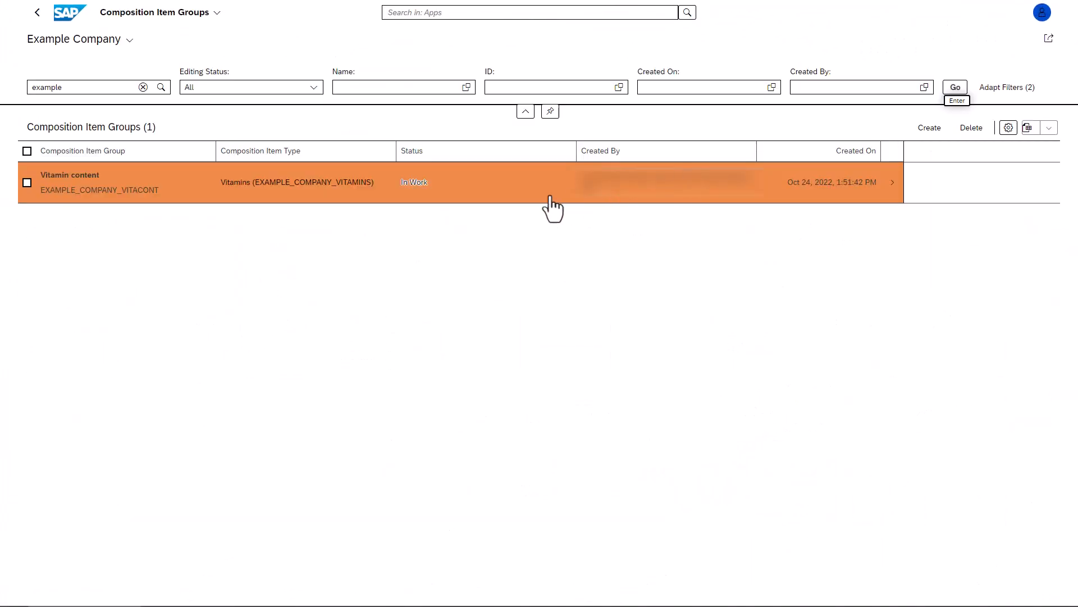
# Edit the Vitamin content group and add a vitamin composition item row.
pyautogui.click(553, 182)
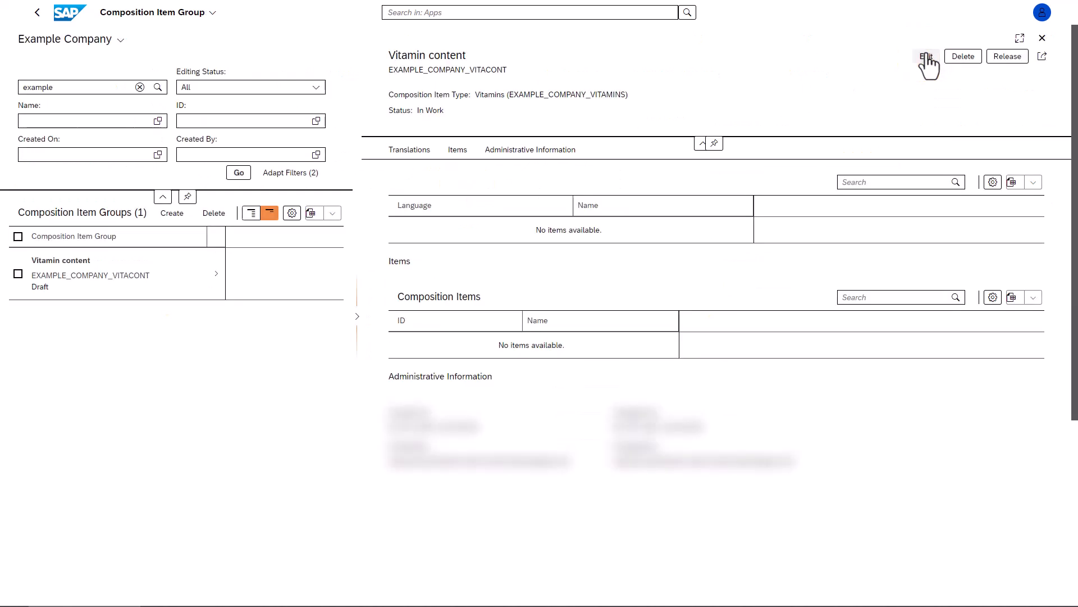
pyautogui.click(926, 57)
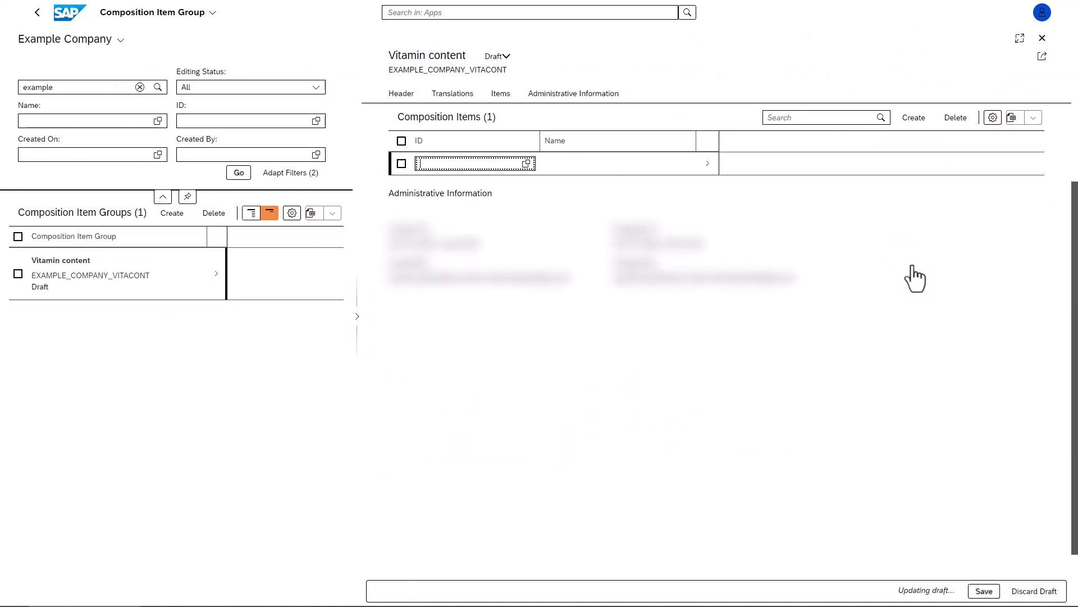
pyautogui.write('vitamin')
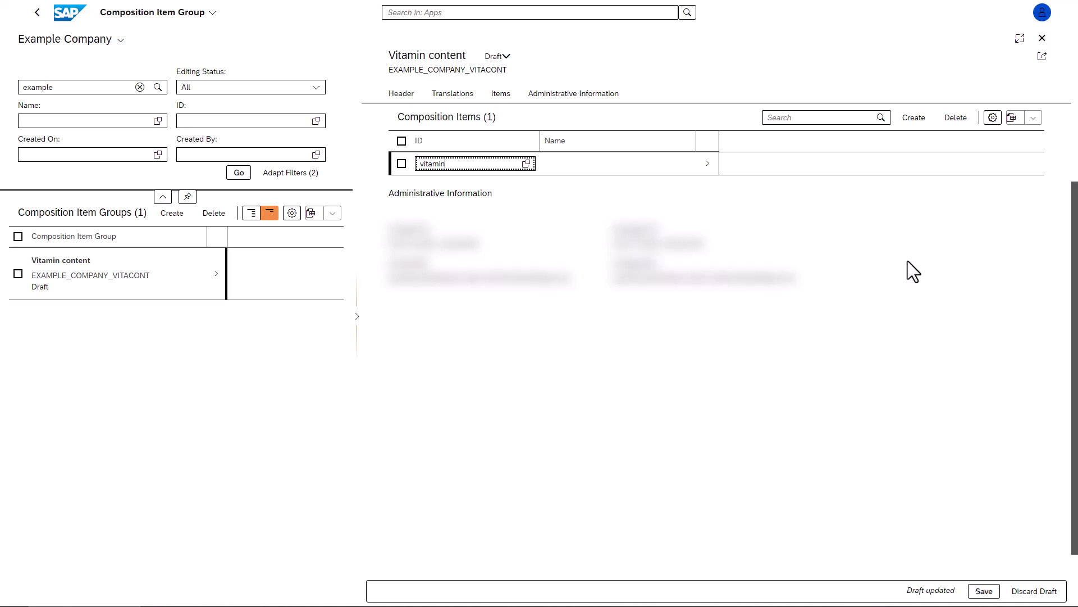
pyautogui.click(462, 163)
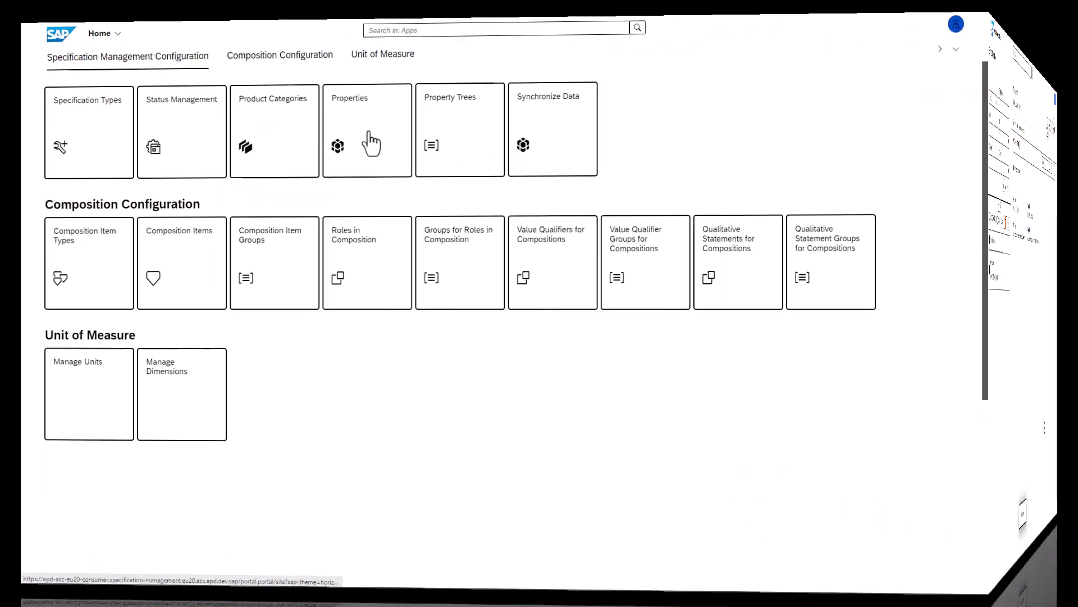
# Create the composition property Vitamin content (VITA_CONT) in Properties and save it.
pyautogui.click(367, 130)
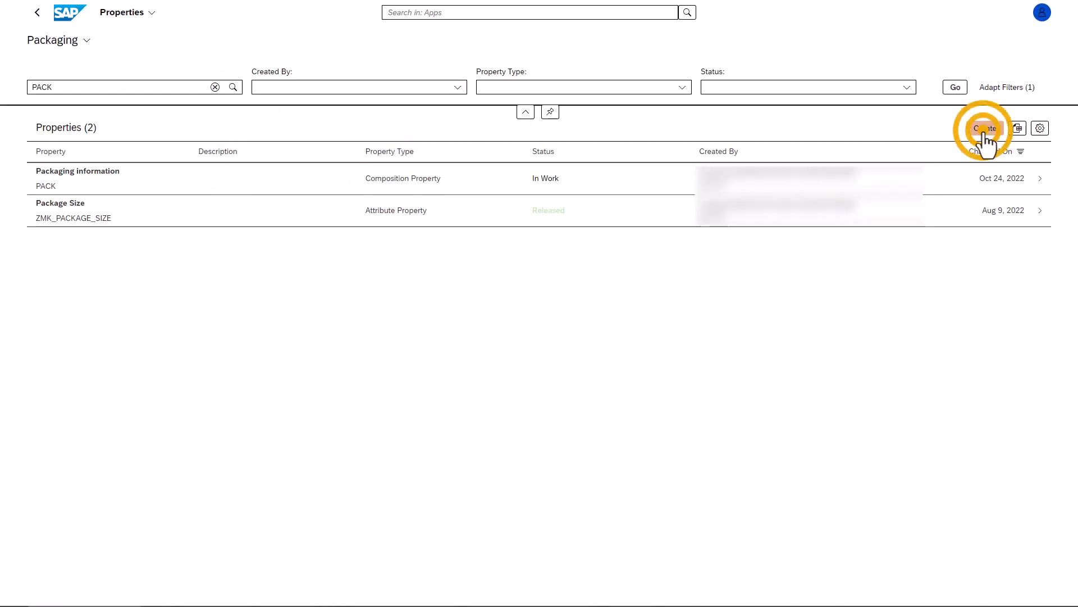
pyautogui.click(985, 128)
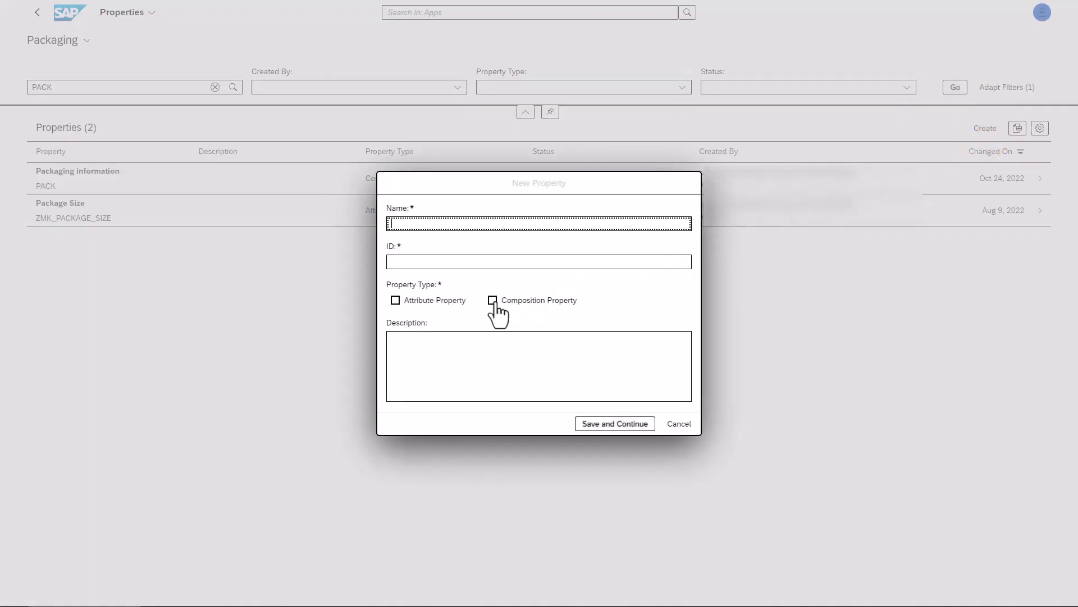
pyautogui.click(493, 300)
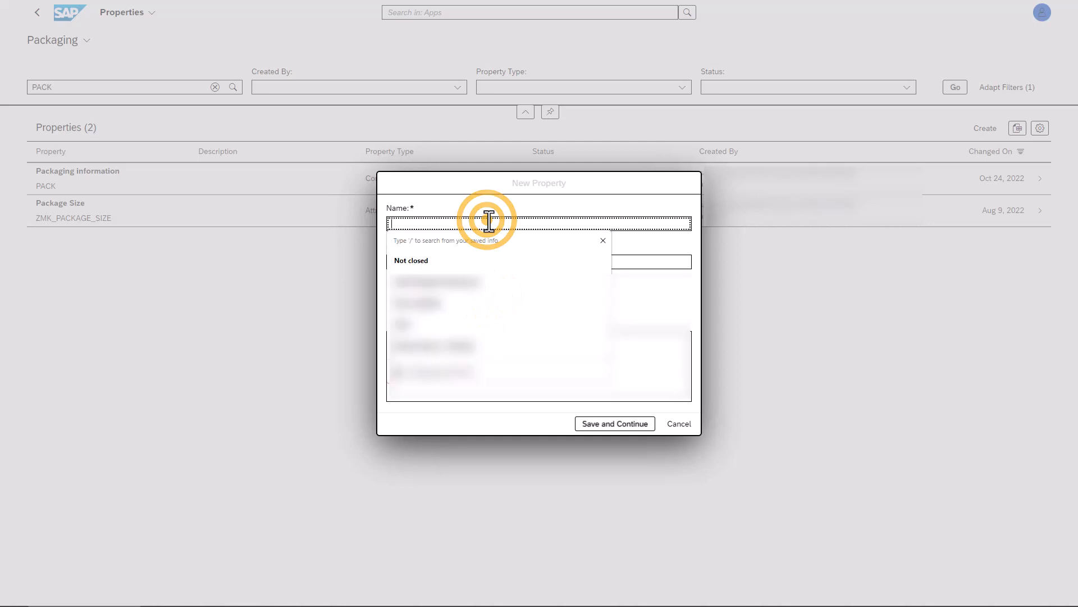
pyautogui.write('Vitamin cont')
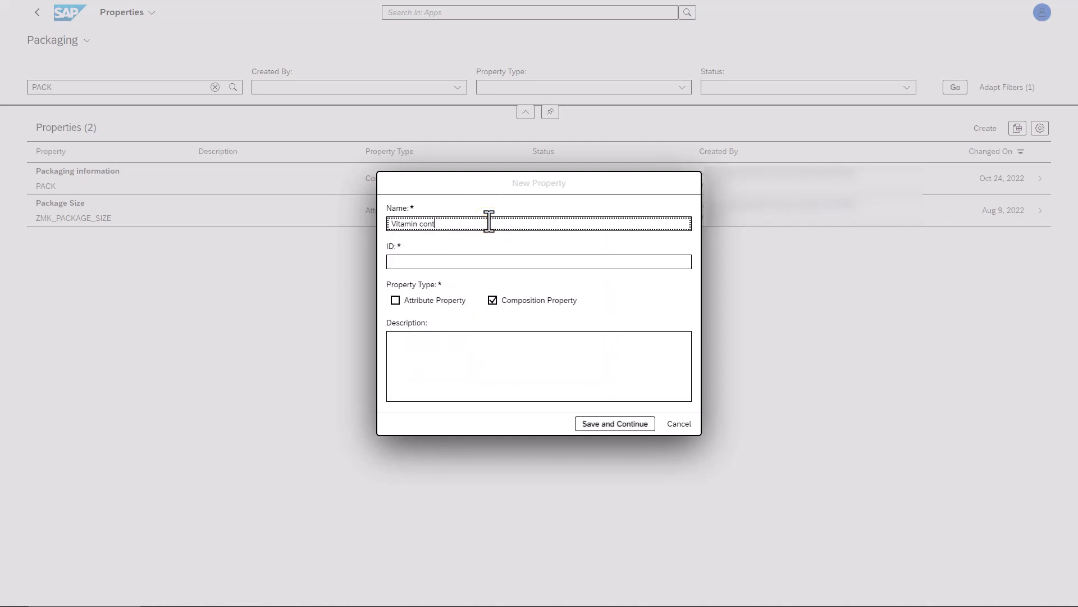
pyautogui.write('VITA_CONT')
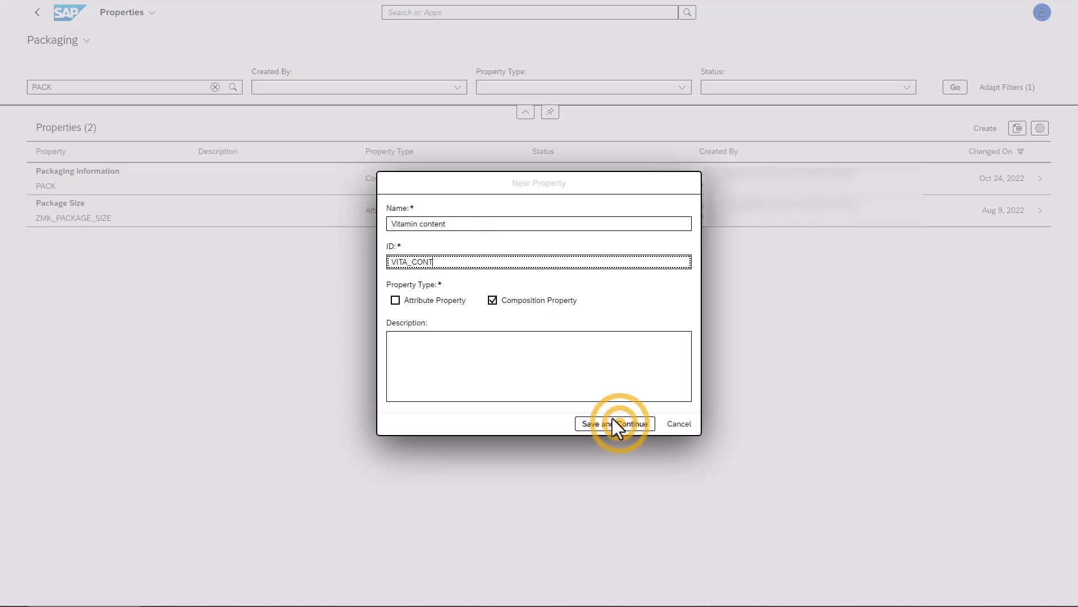
pyautogui.click(614, 423)
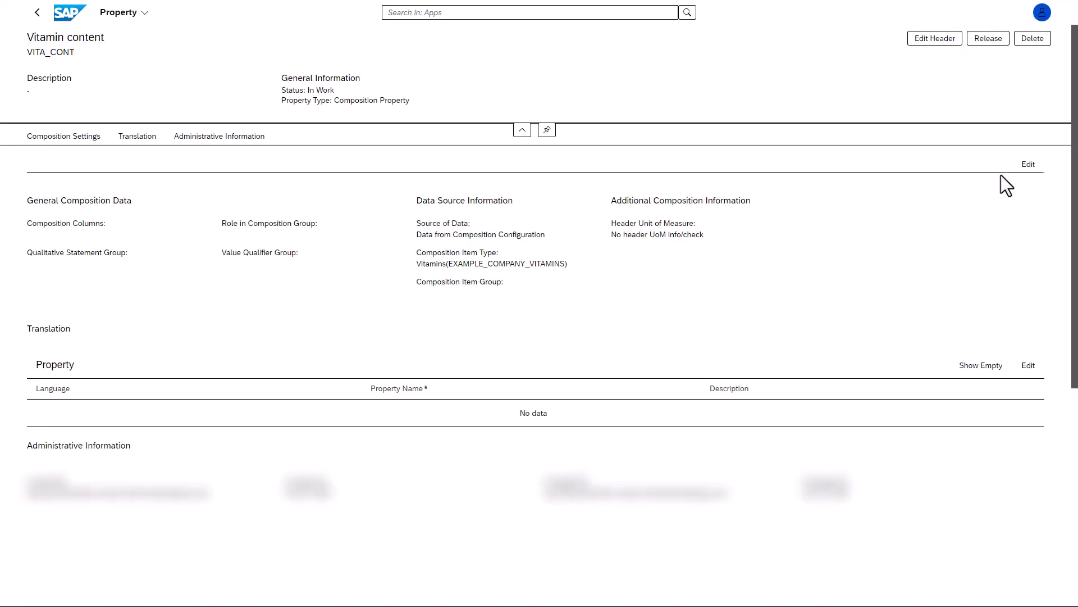
# Assign the Vitamin content item group and add Min and Max composition columns.
pyautogui.click(1029, 164)
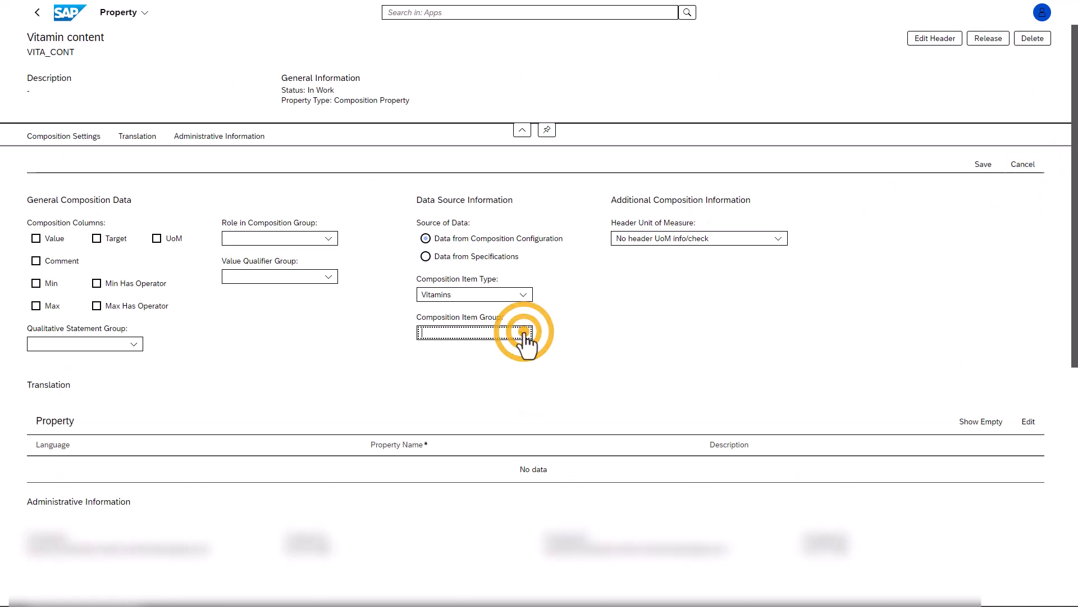
pyautogui.click(523, 332)
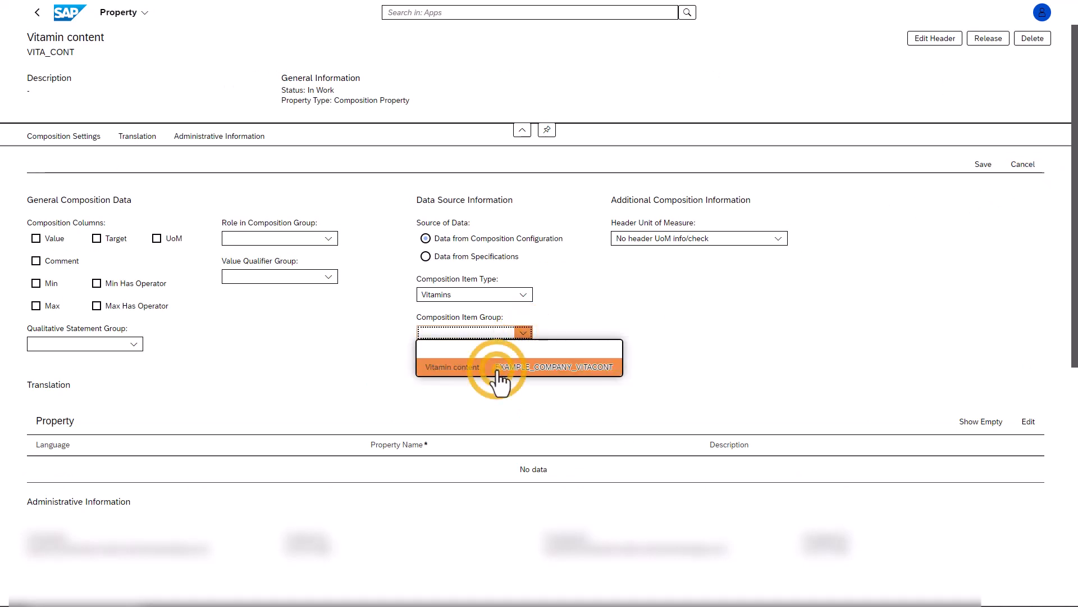
pyautogui.click(452, 367)
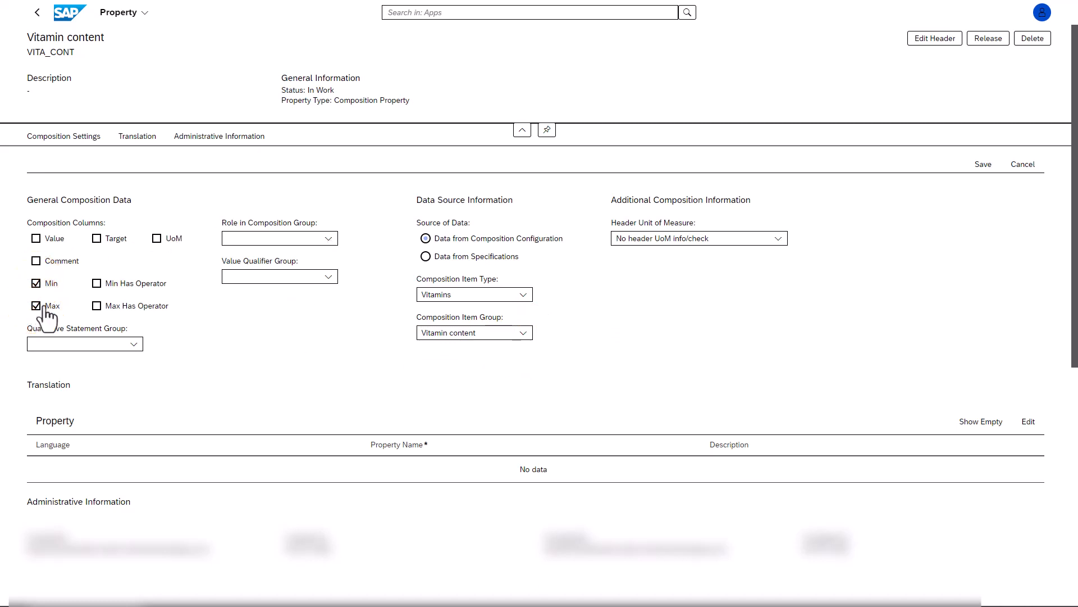
pyautogui.click(135, 344)
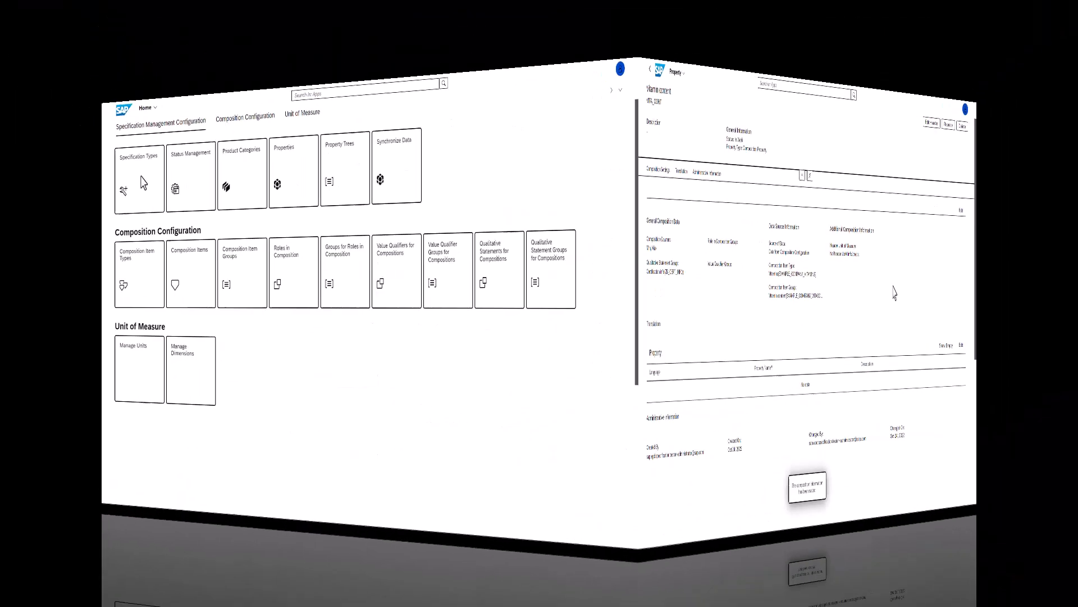
# Create the Unpackaged Product specification type with status profile ZPS_SP.
pyautogui.click(139, 173)
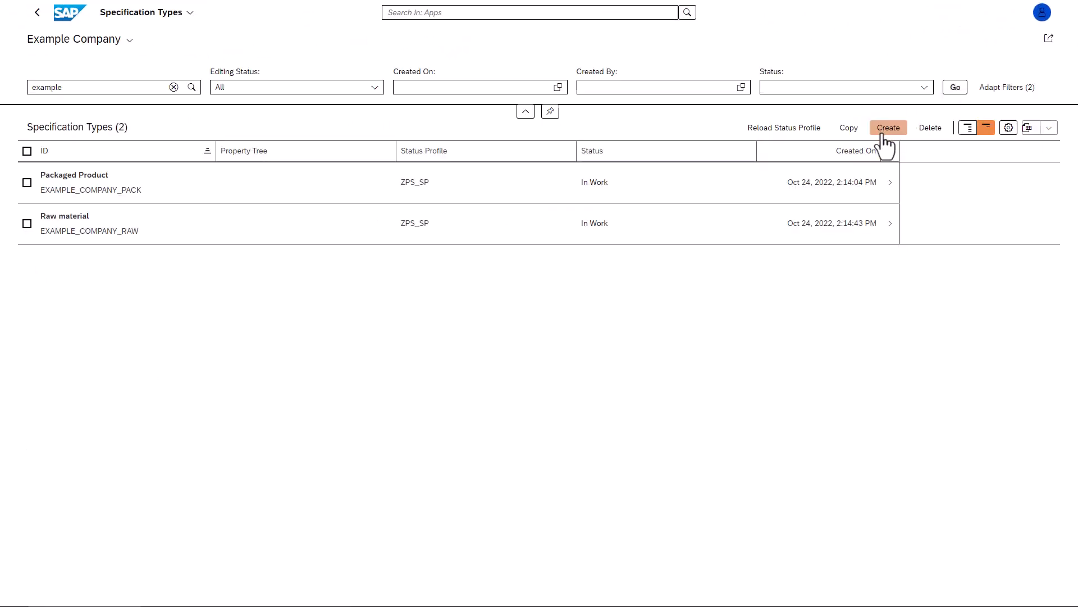
pyautogui.click(888, 128)
pyautogui.write('ZPS_SP')
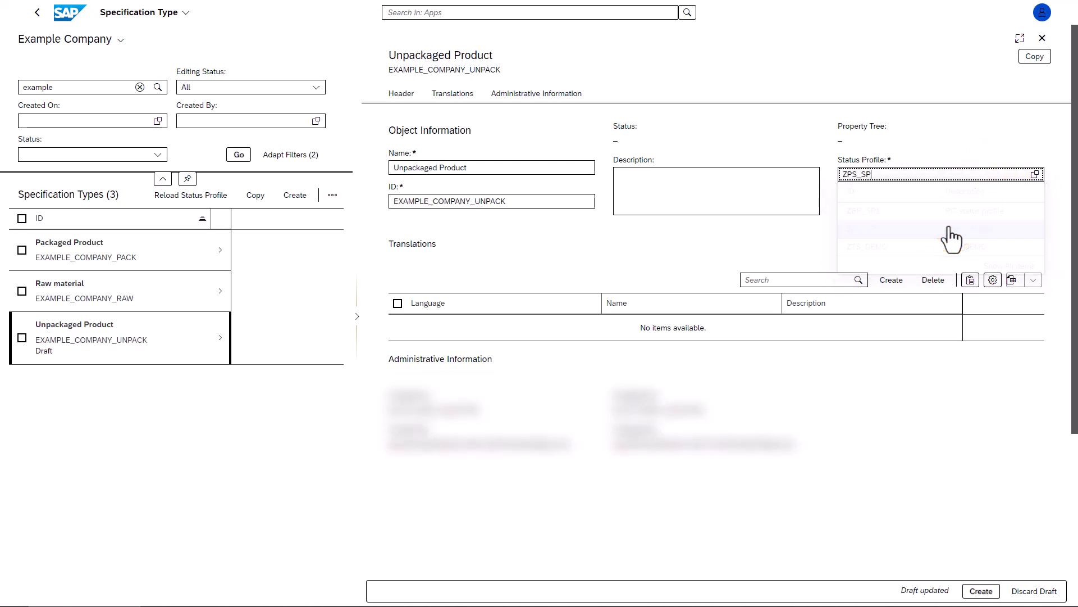
pyautogui.click(981, 590)
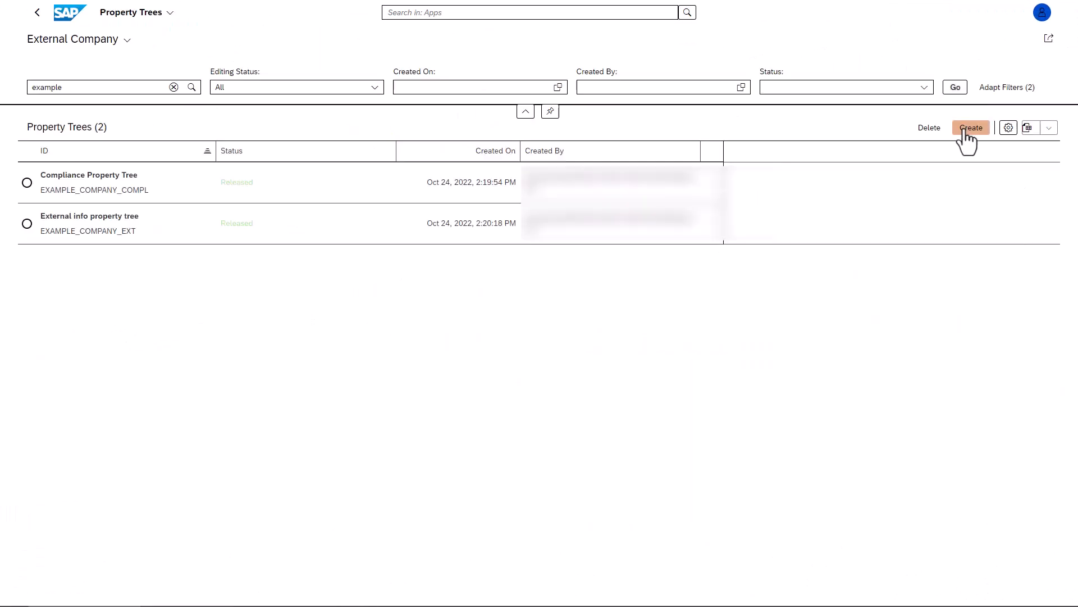
# Create 'Property tree for food products' (PROP_FOOD), associated with the Unpackaged Product specification type.
pyautogui.click(972, 128)
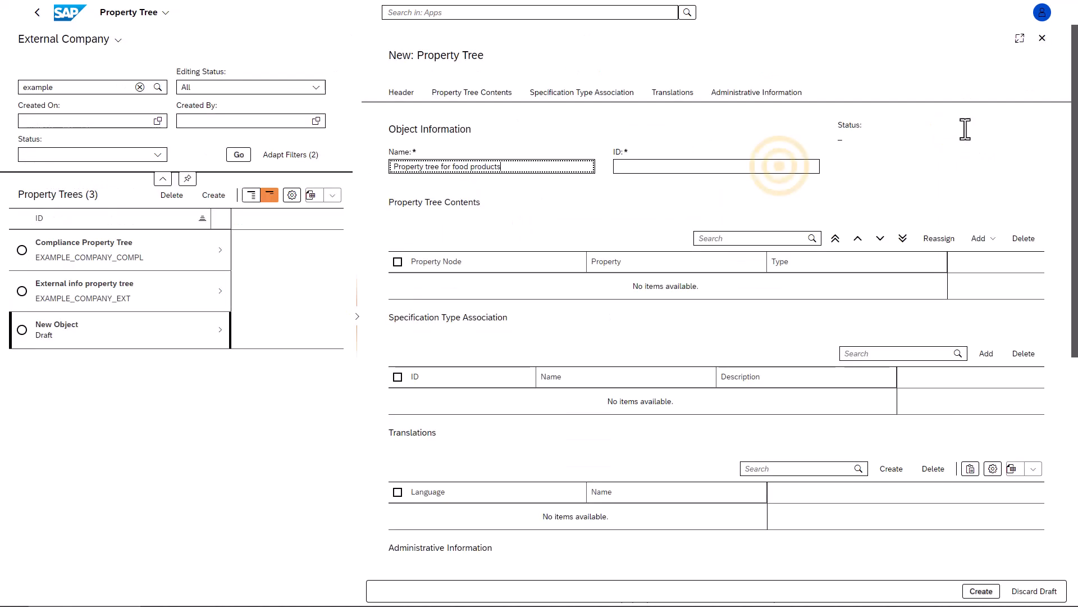
pyautogui.write('Prop_food')
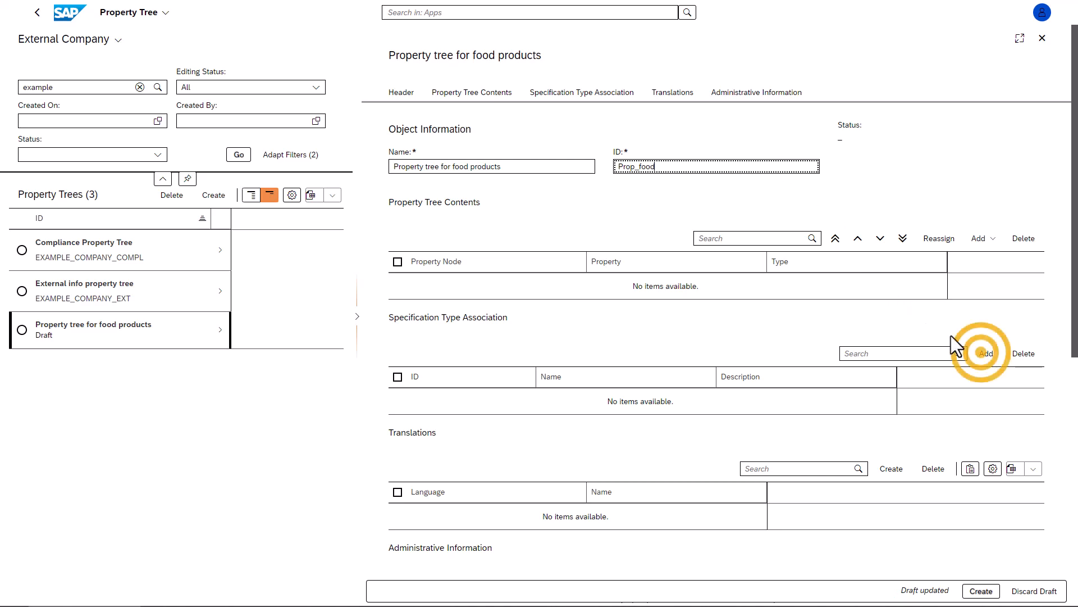
pyautogui.click(986, 354)
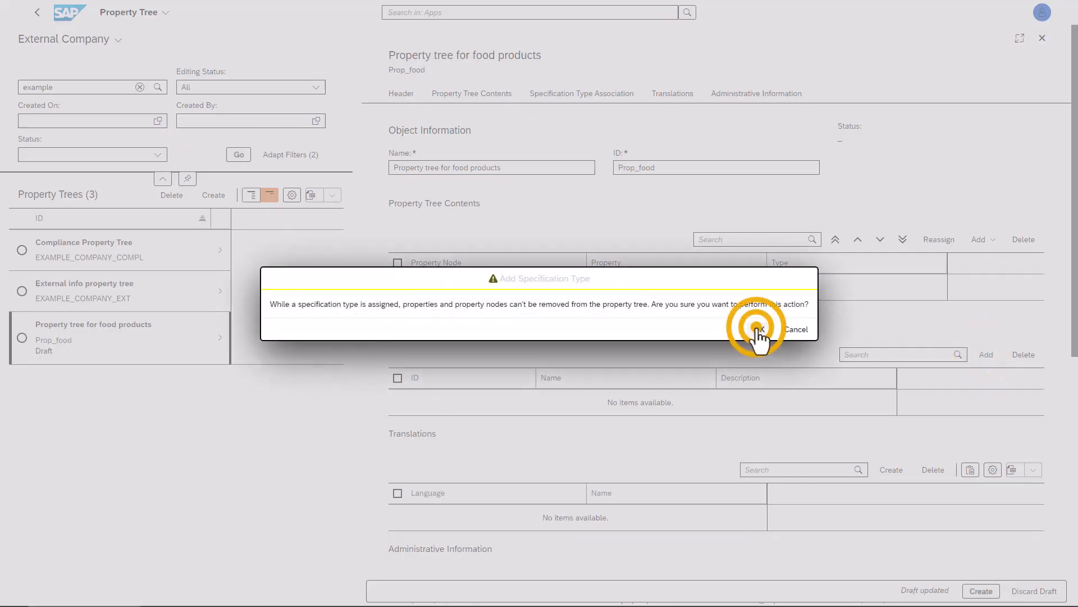
pyautogui.click(762, 329)
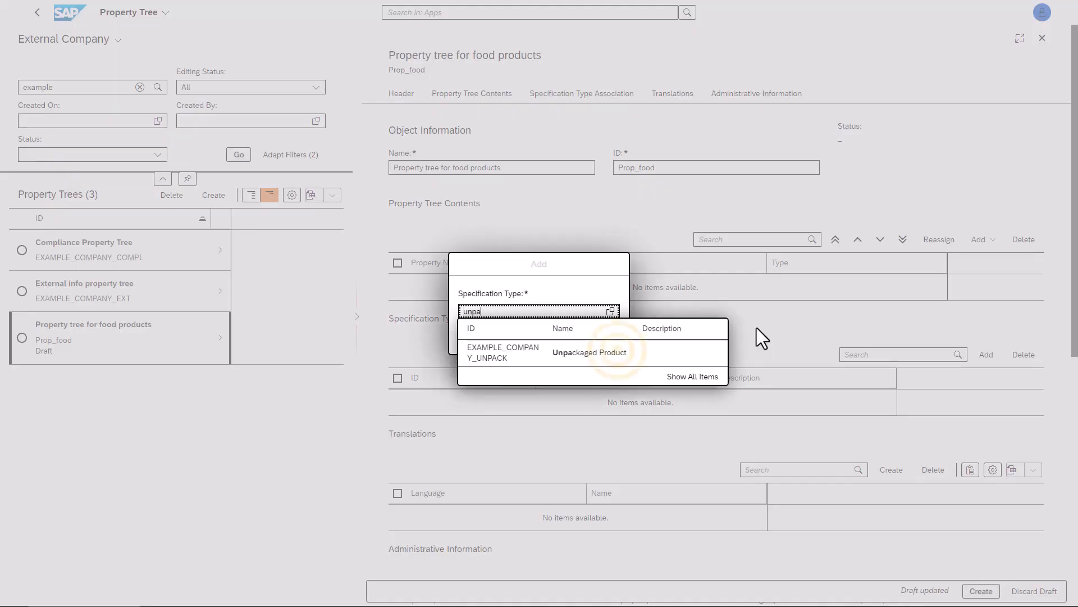
pyautogui.click(590, 352)
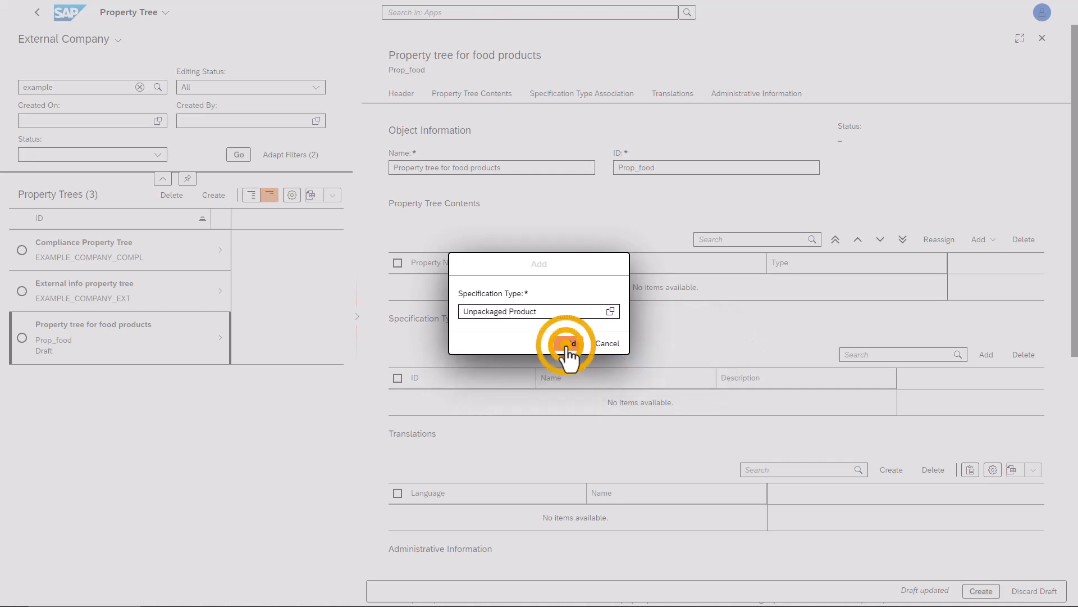
pyautogui.click(565, 343)
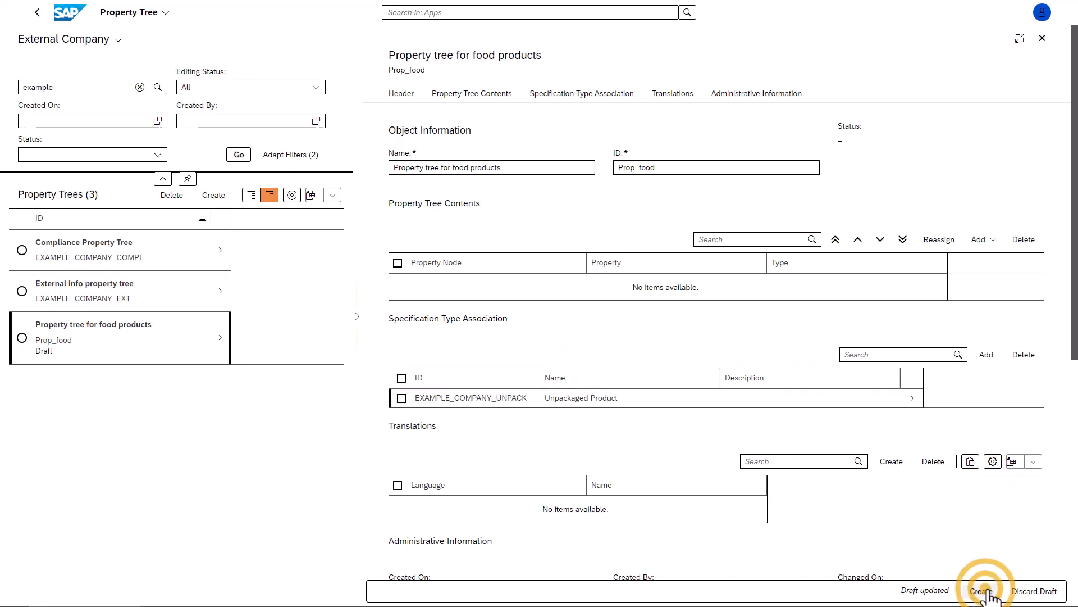
pyautogui.click(982, 591)
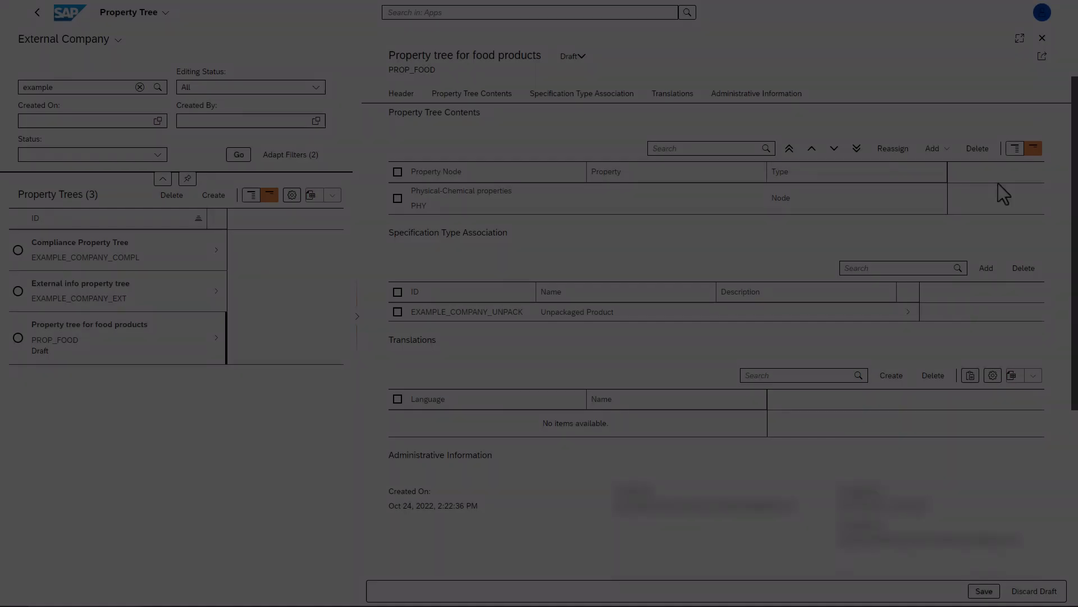
# Add a Composition (COMP) property node to the food property tree.
pyautogui.click(934, 149)
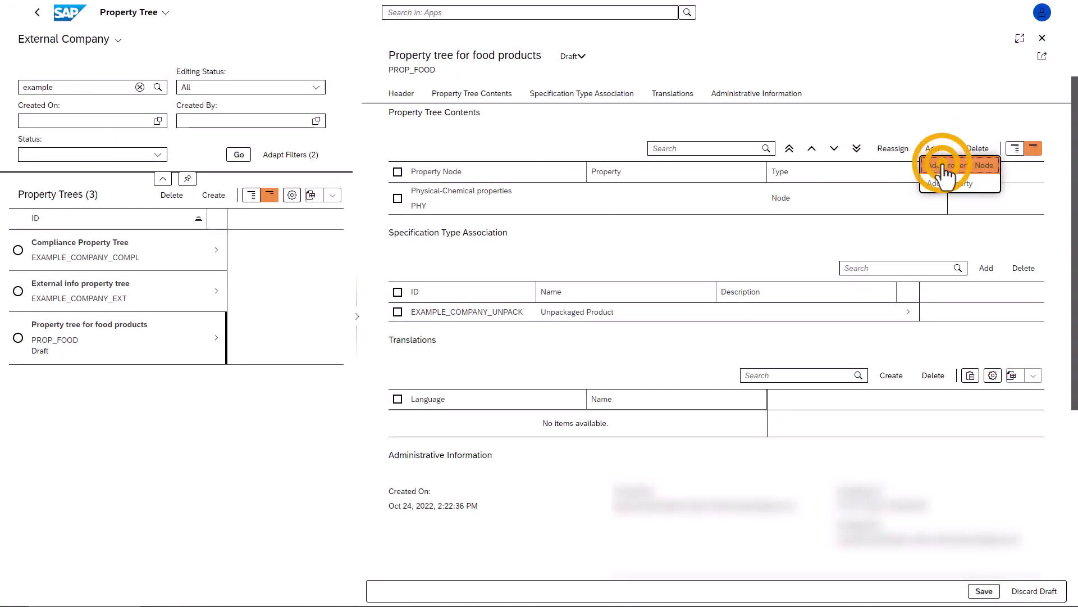
pyautogui.click(959, 165)
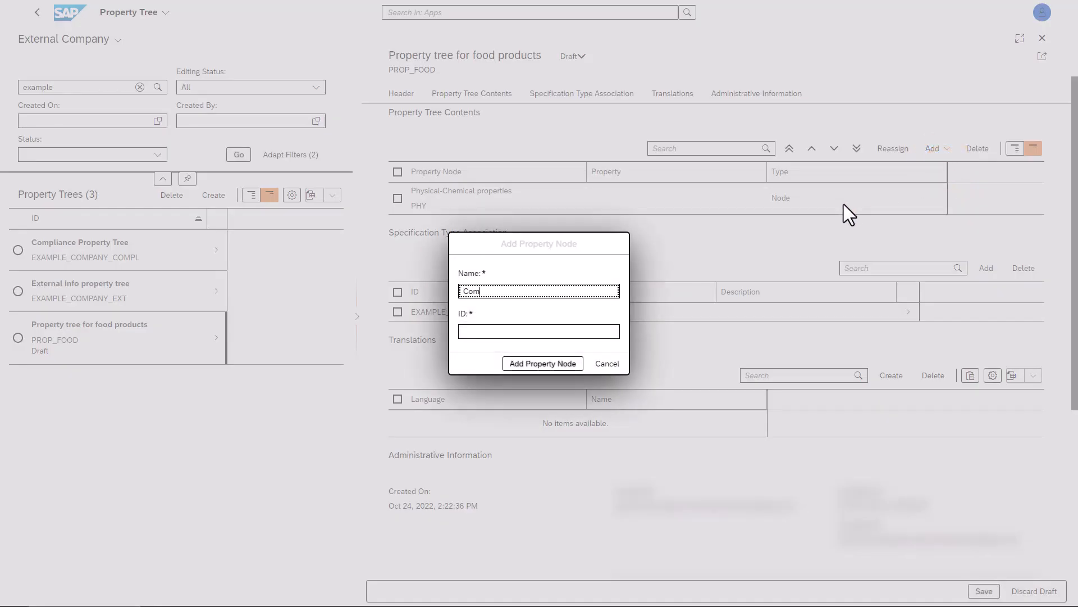
pyautogui.write('COMP')
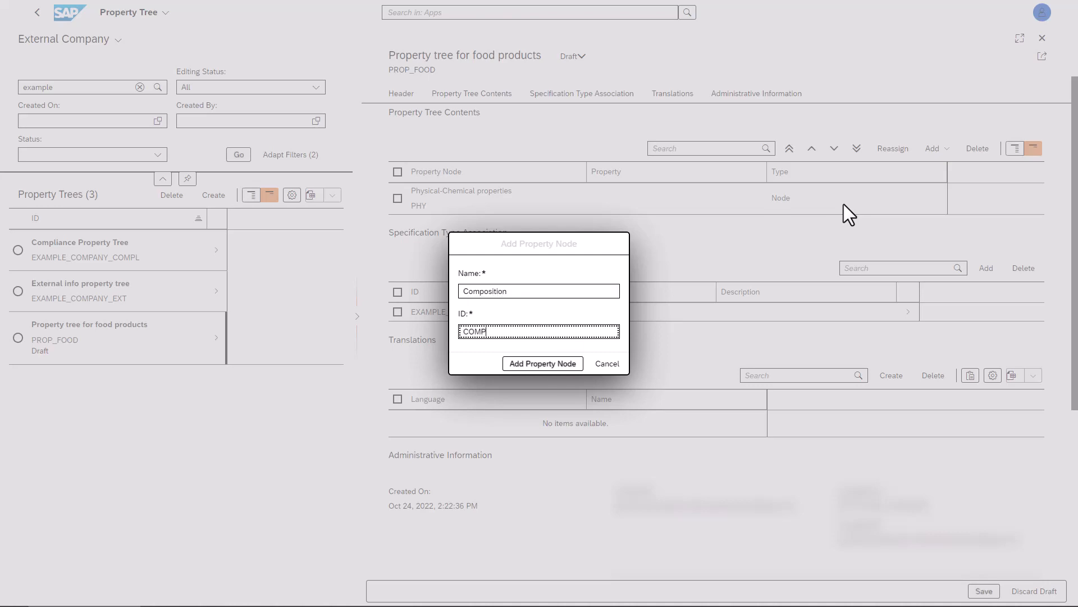
pyautogui.click(542, 364)
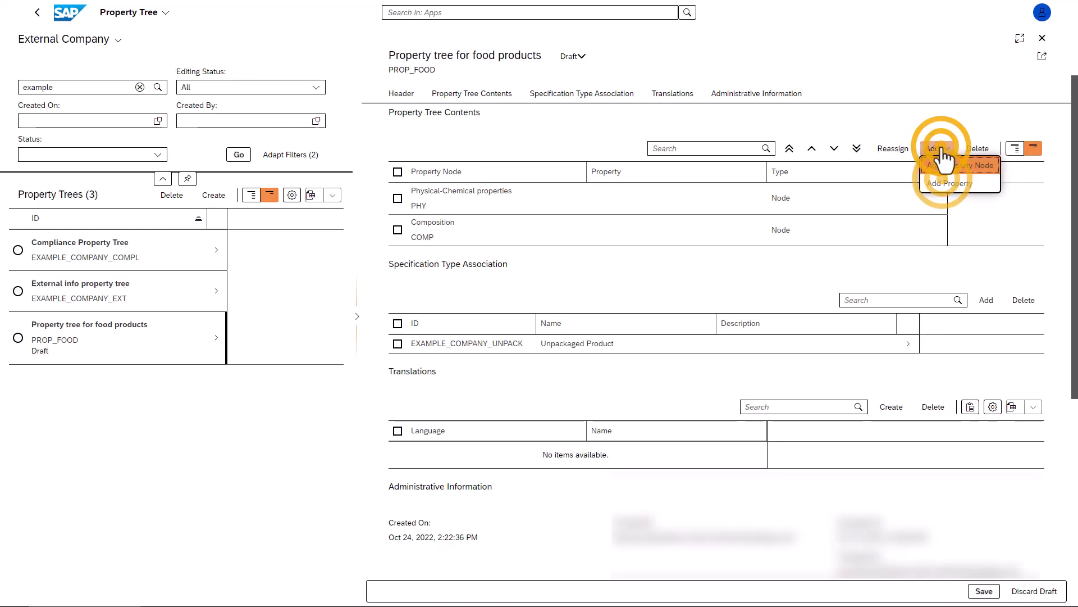
# Add Vitamin content under Composition, then open Product Categories and expand Food and Beverages.
pyautogui.click(950, 184)
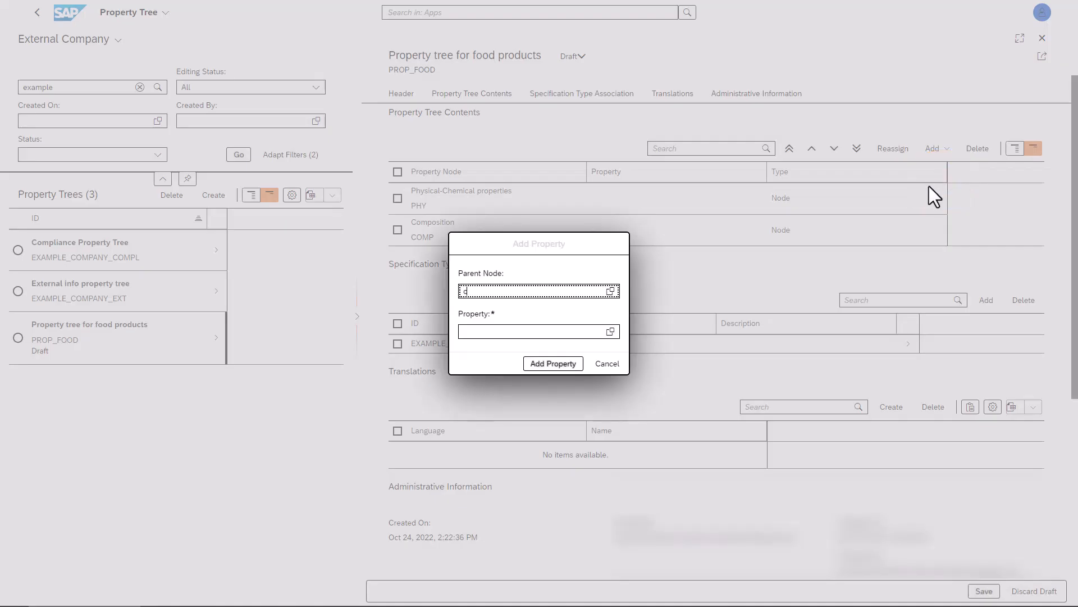
pyautogui.click(581, 331)
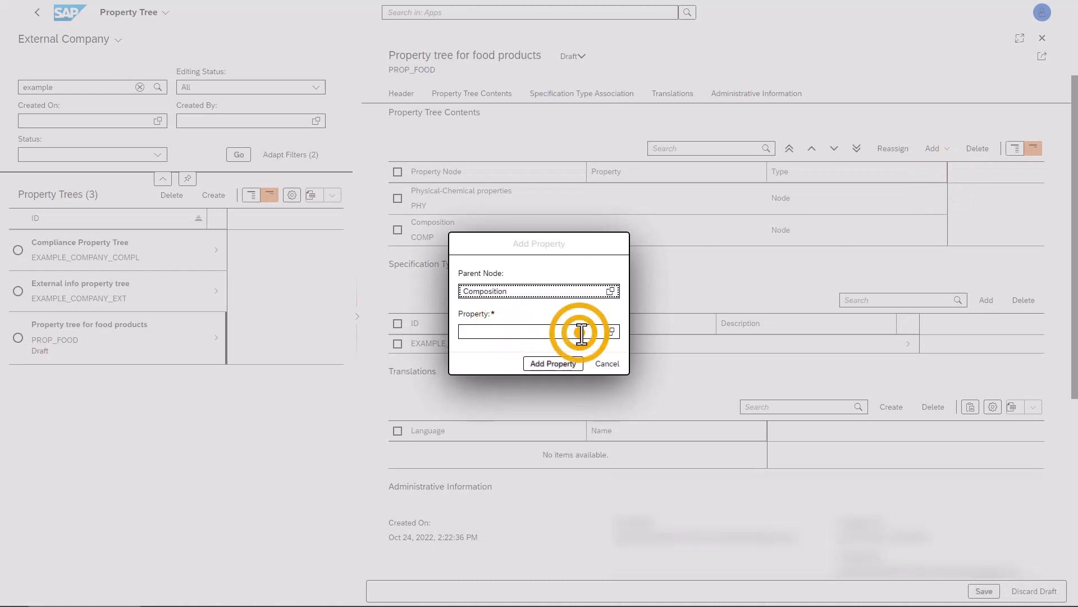
pyautogui.write('vitamin')
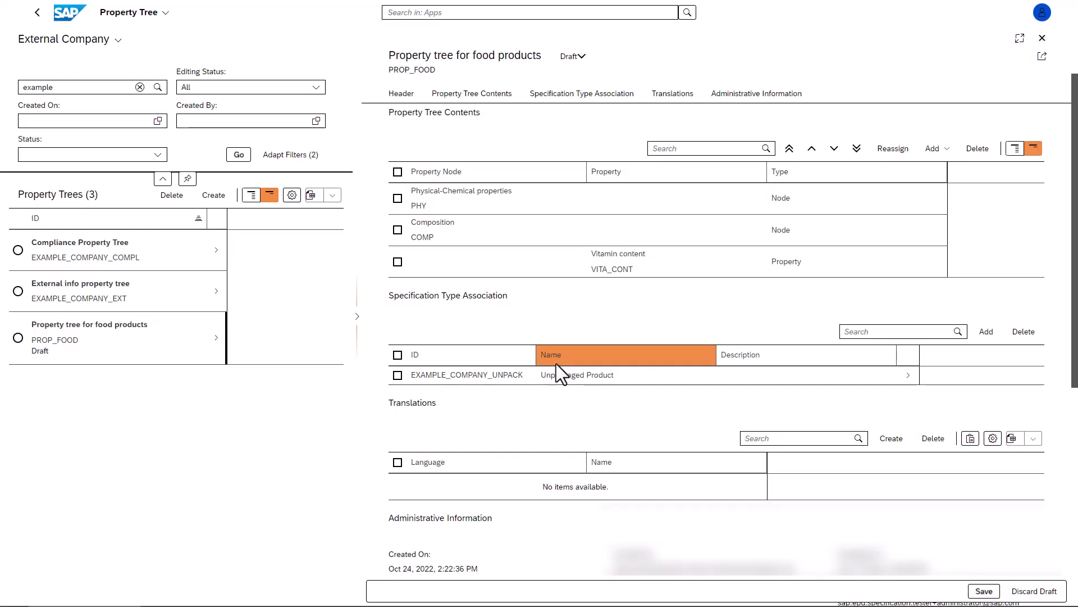
pyautogui.click(984, 591)
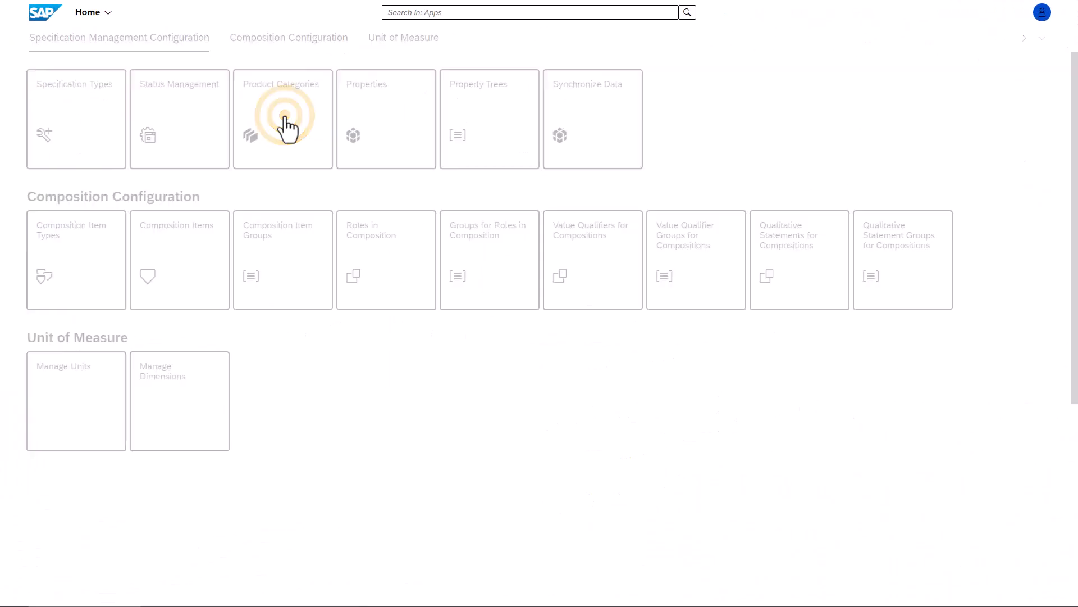
pyautogui.click(284, 121)
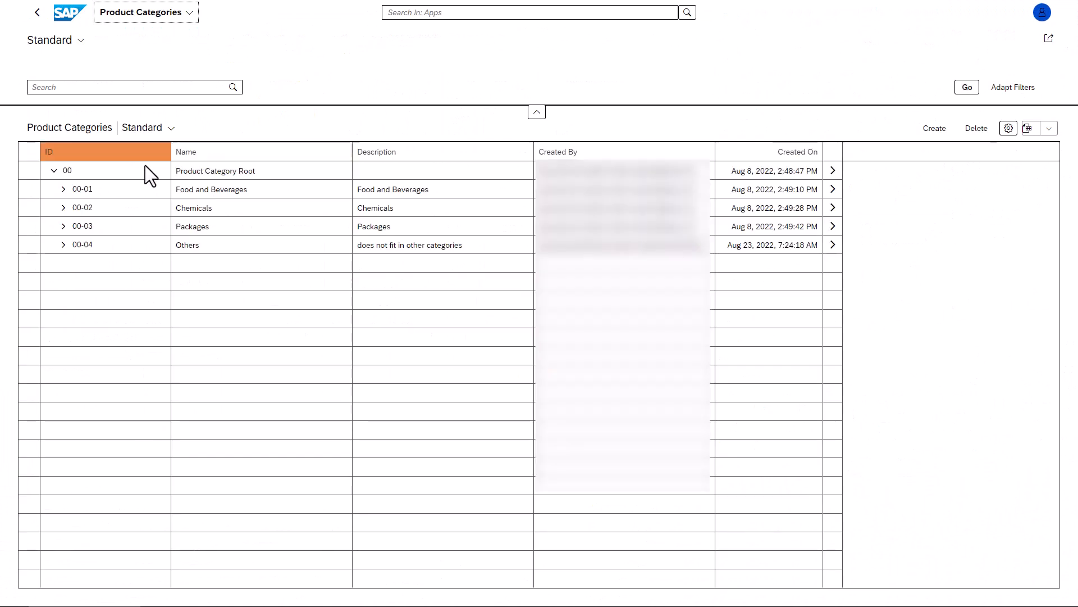
pyautogui.click(63, 188)
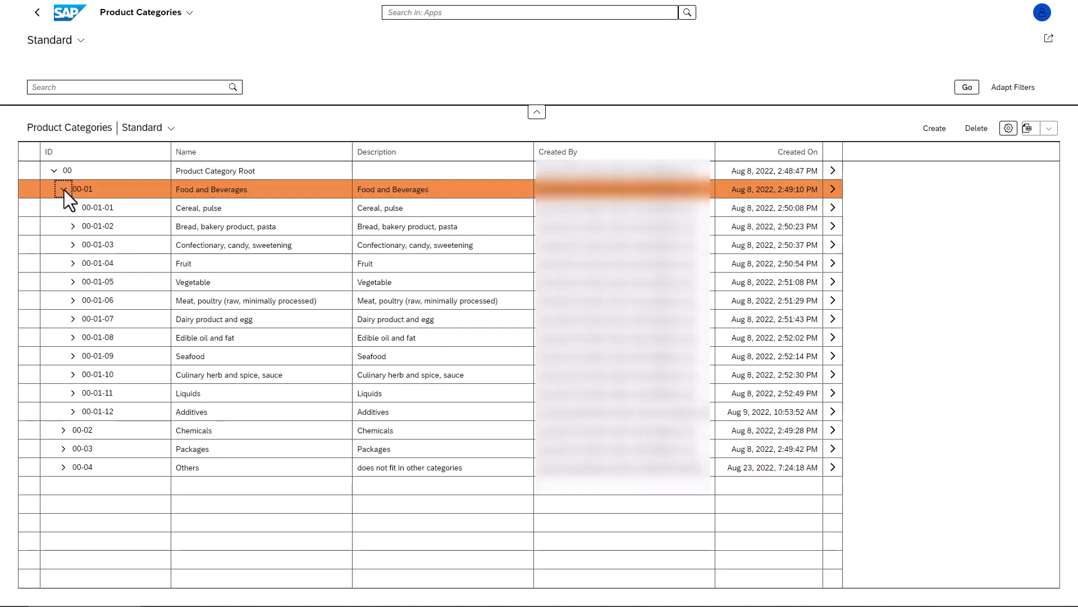